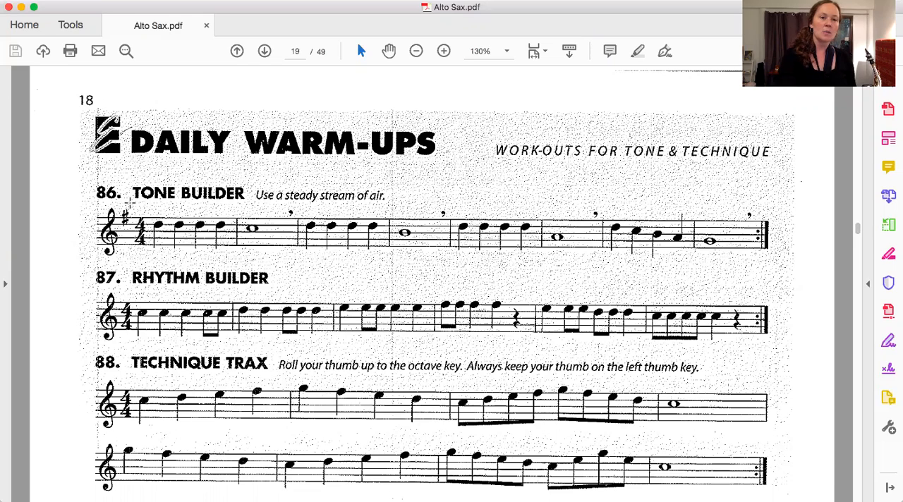
mouse_move(142, 266)
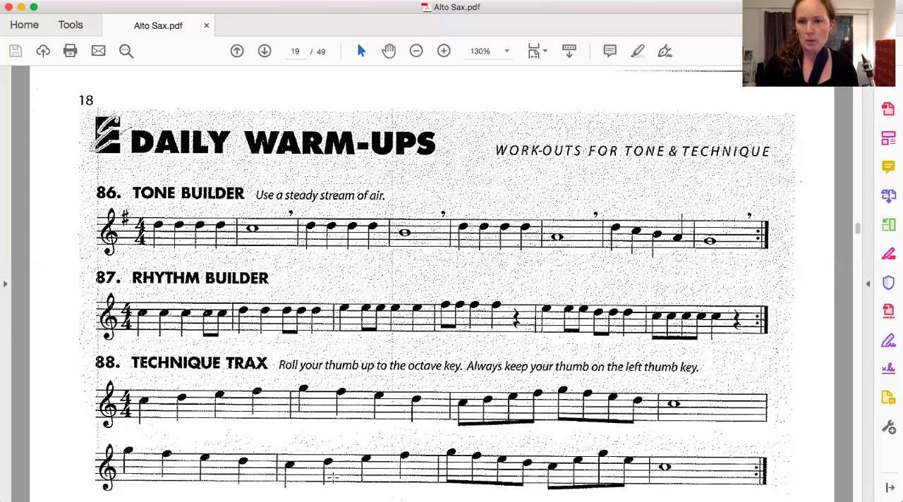
mouse_move(680, 286)
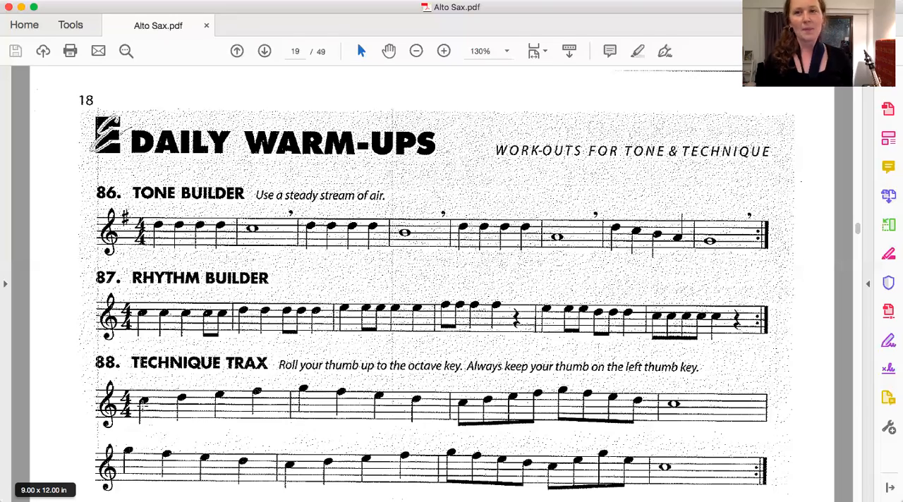
mouse_move(324, 298)
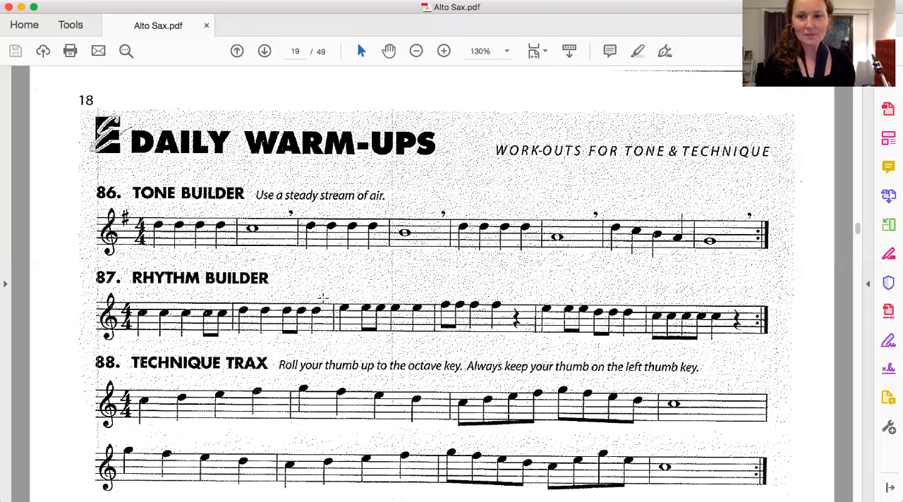
scroll("down", 3)
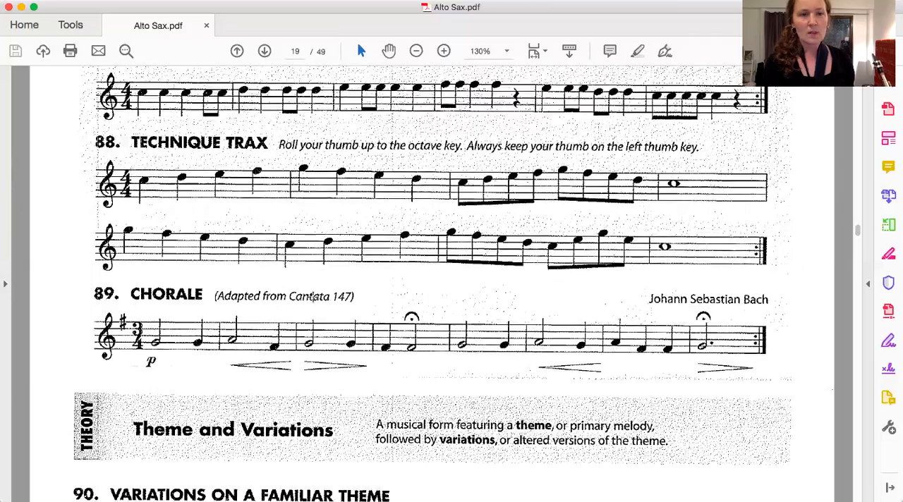
scroll("down", 3)
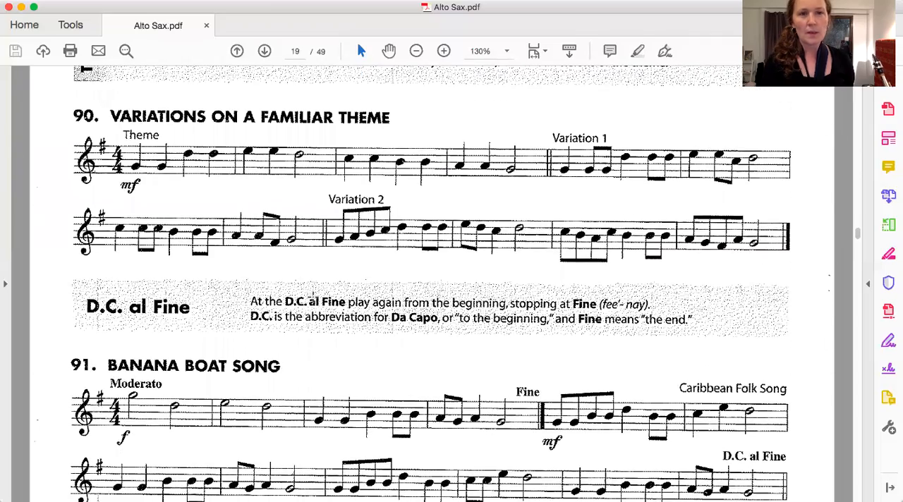